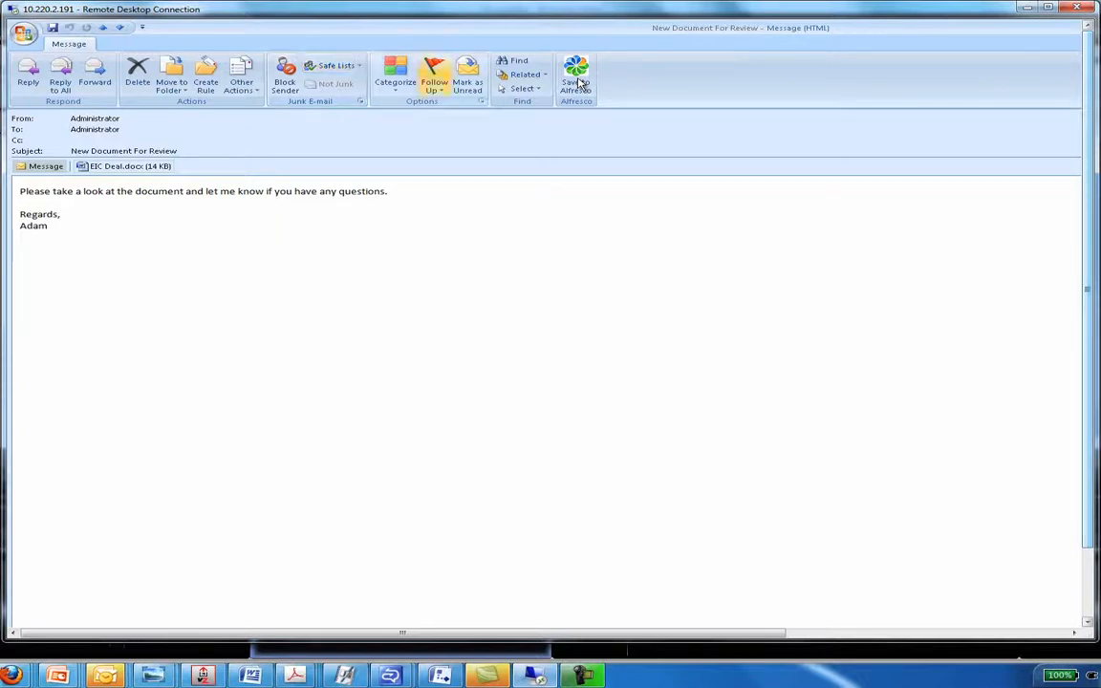
Step: Launch Save to Alfresco for the 'New Document For Review' email and its attachment
left_click(577, 77)
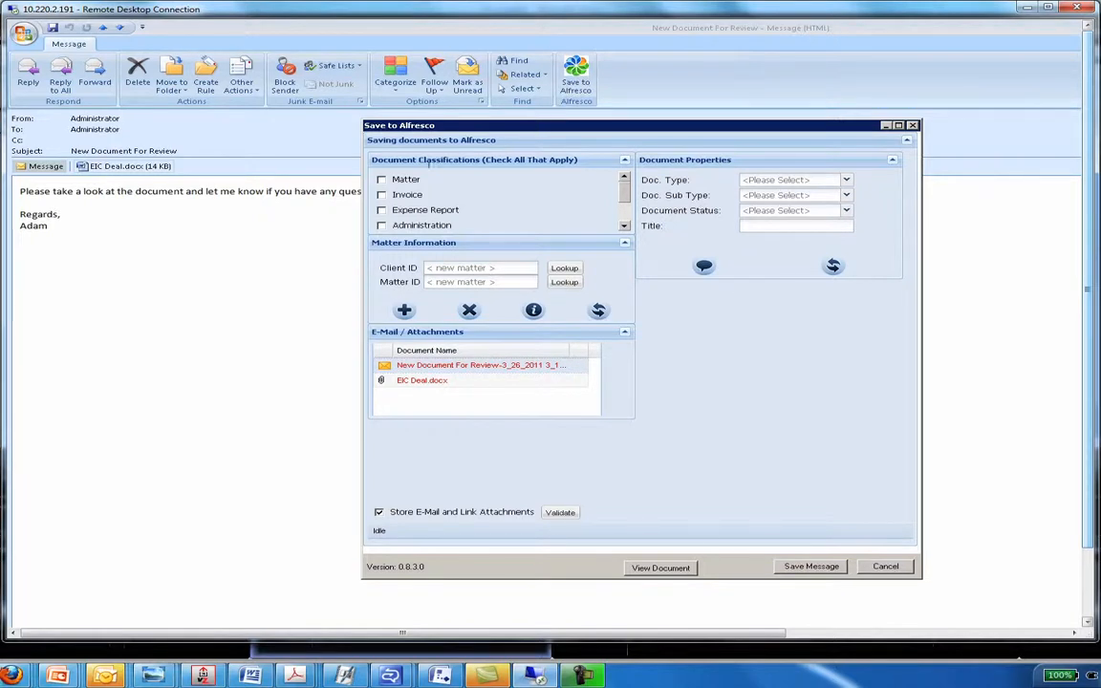
mouse_move(417, 168)
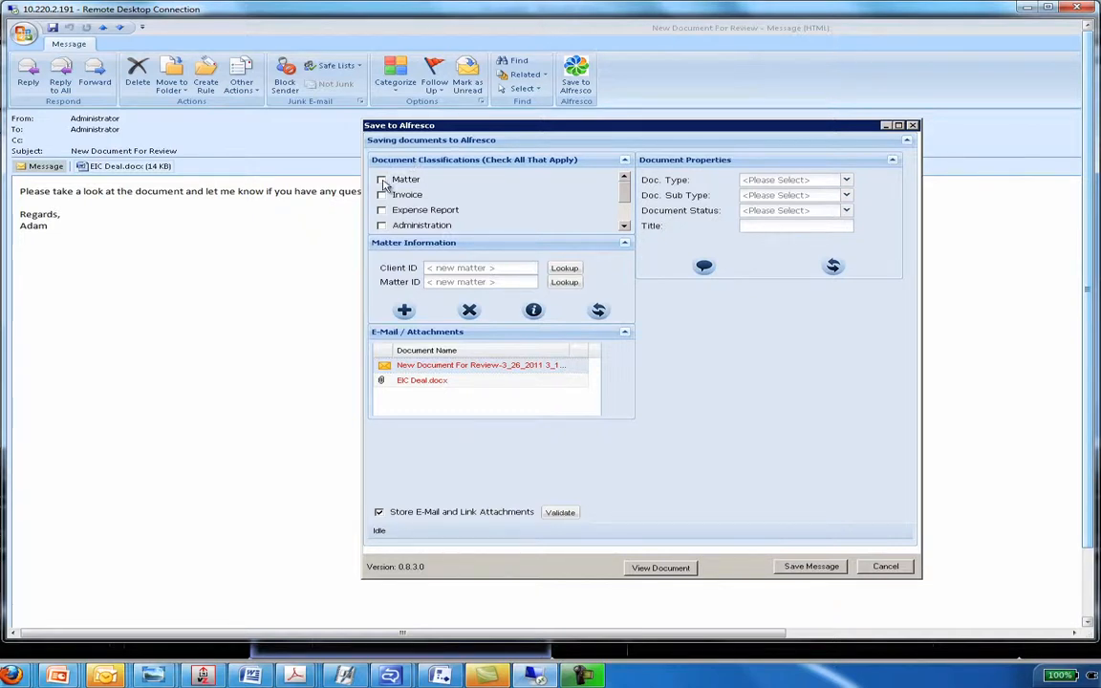
Step: Tick Matter as the classification, briefly adding and then removing Invoice
left_click(382, 180)
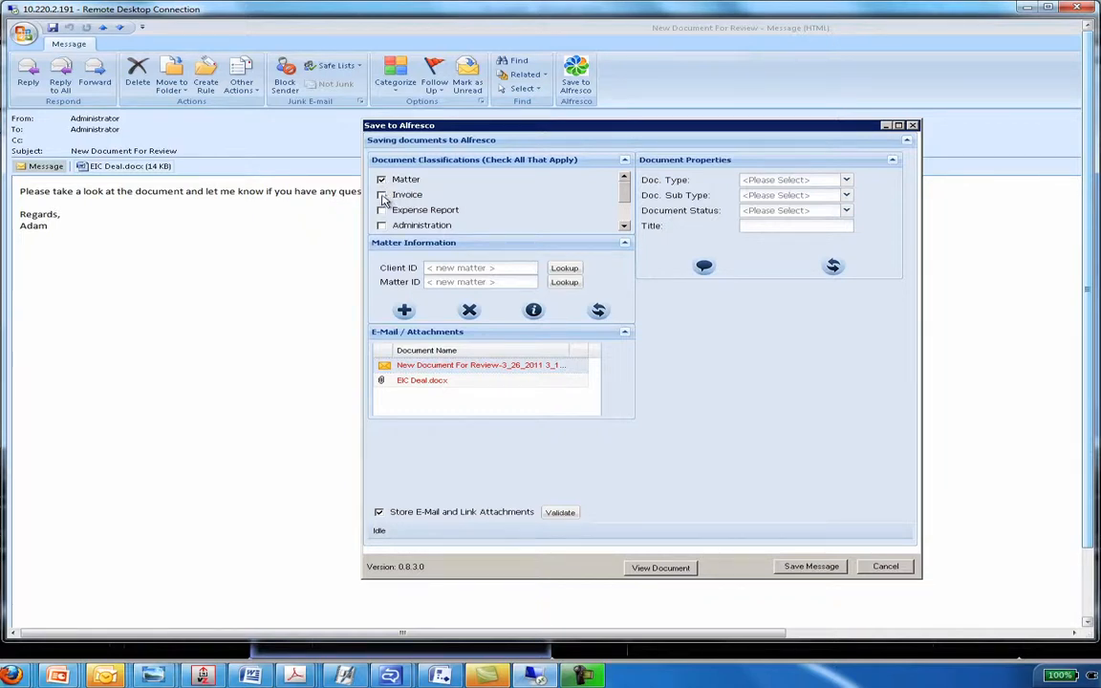
left_click(382, 195)
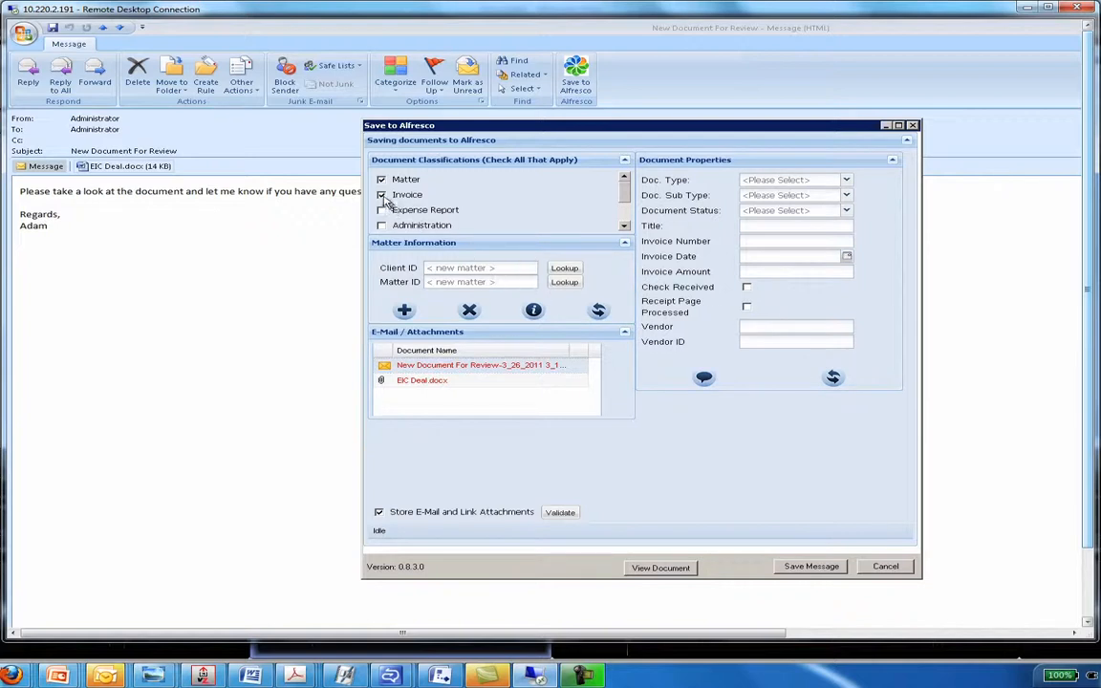
left_click(382, 195)
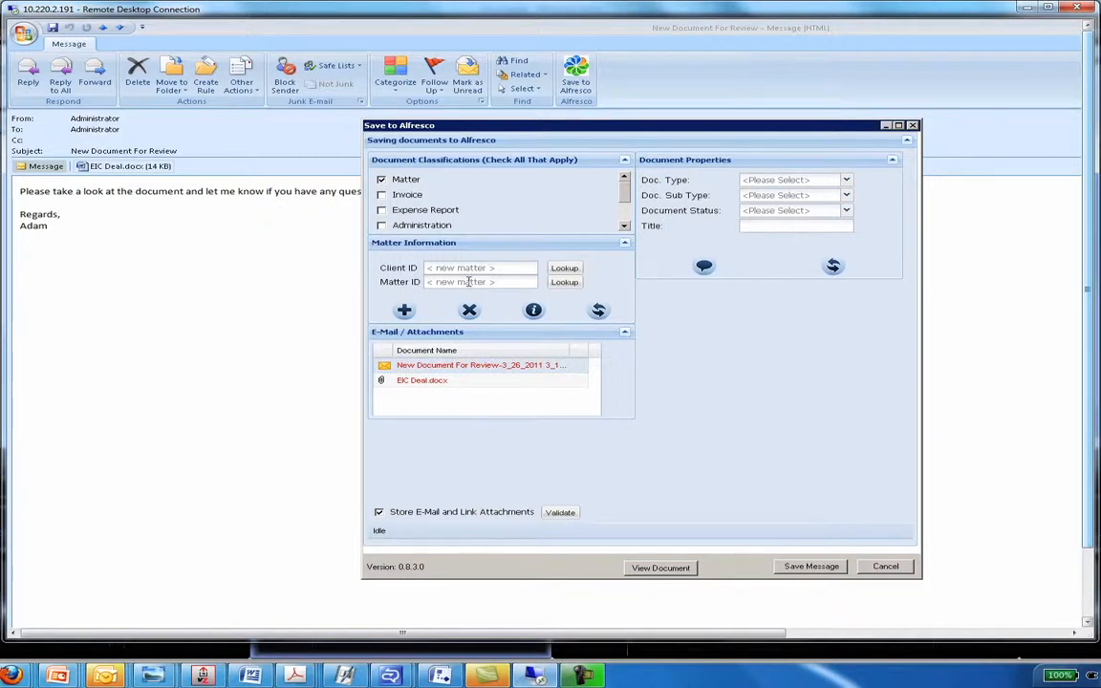
Step: Look up matter ID 11285 and select the matching matter to fill client and matter IDs
type("11285")
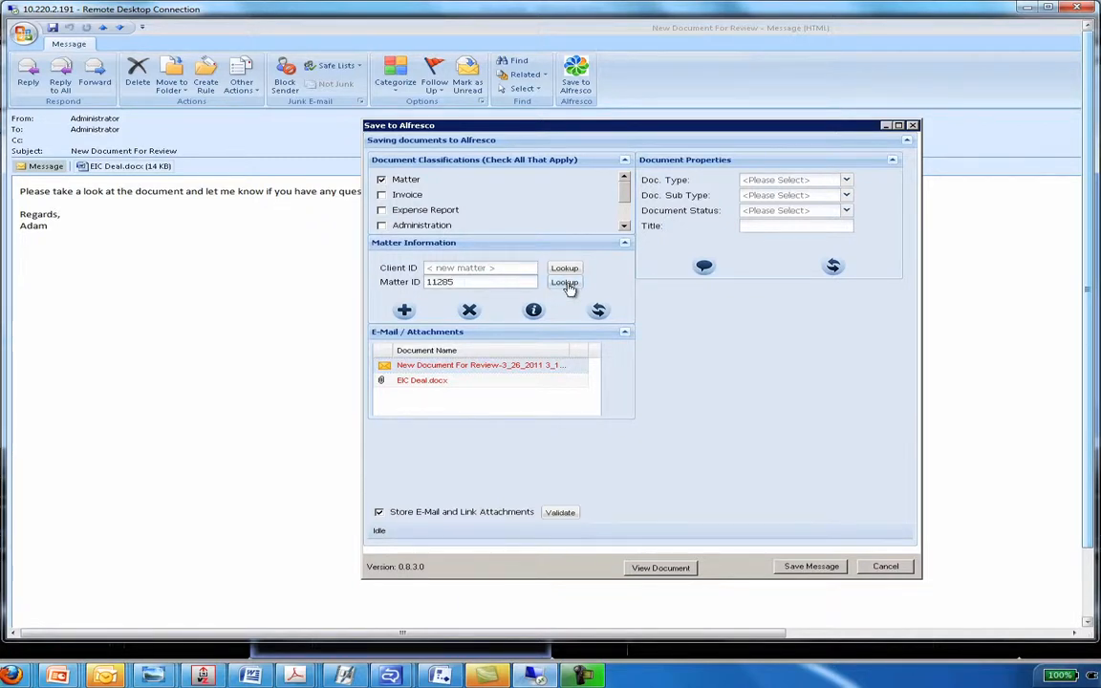
left_click(563, 282)
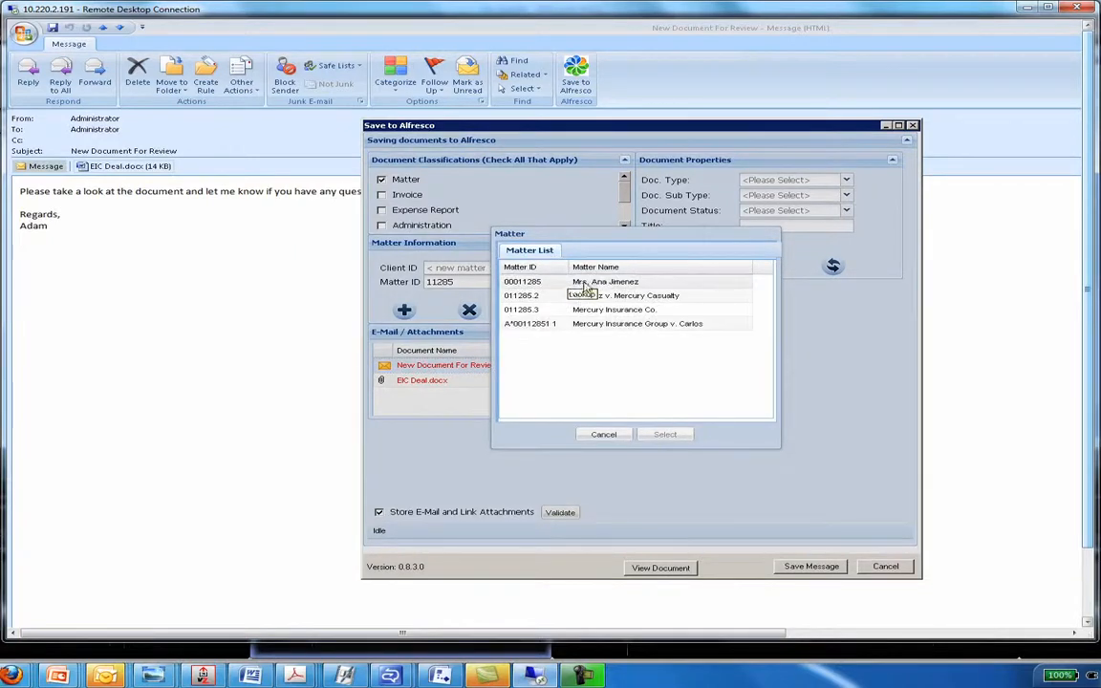
left_click(604, 281)
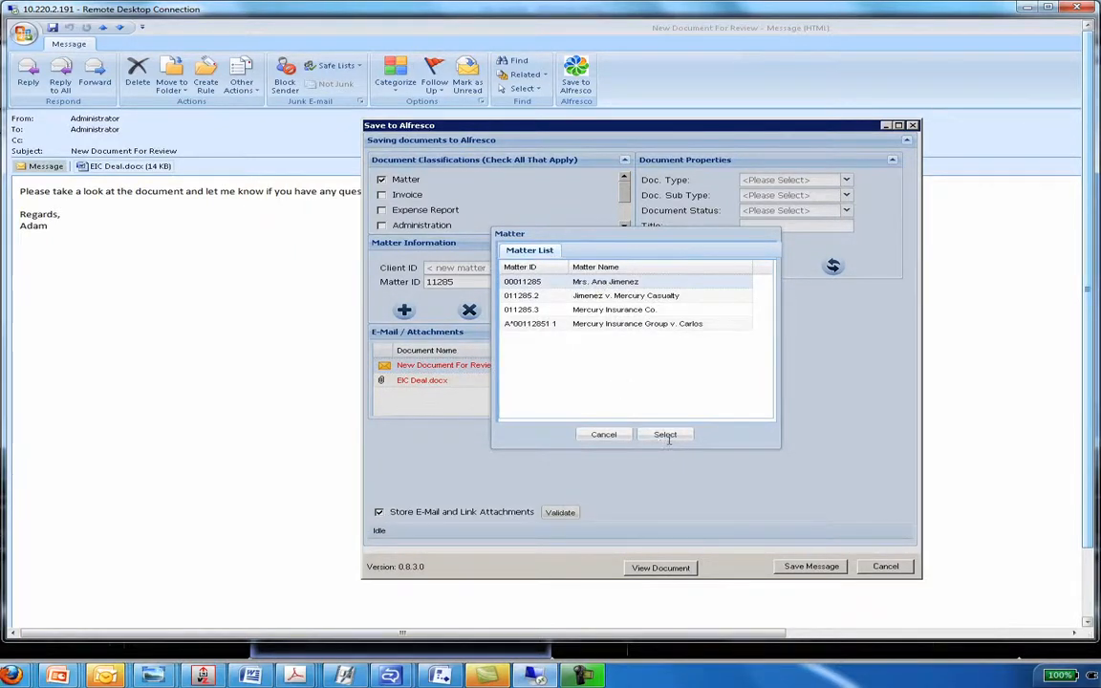
left_click(665, 434)
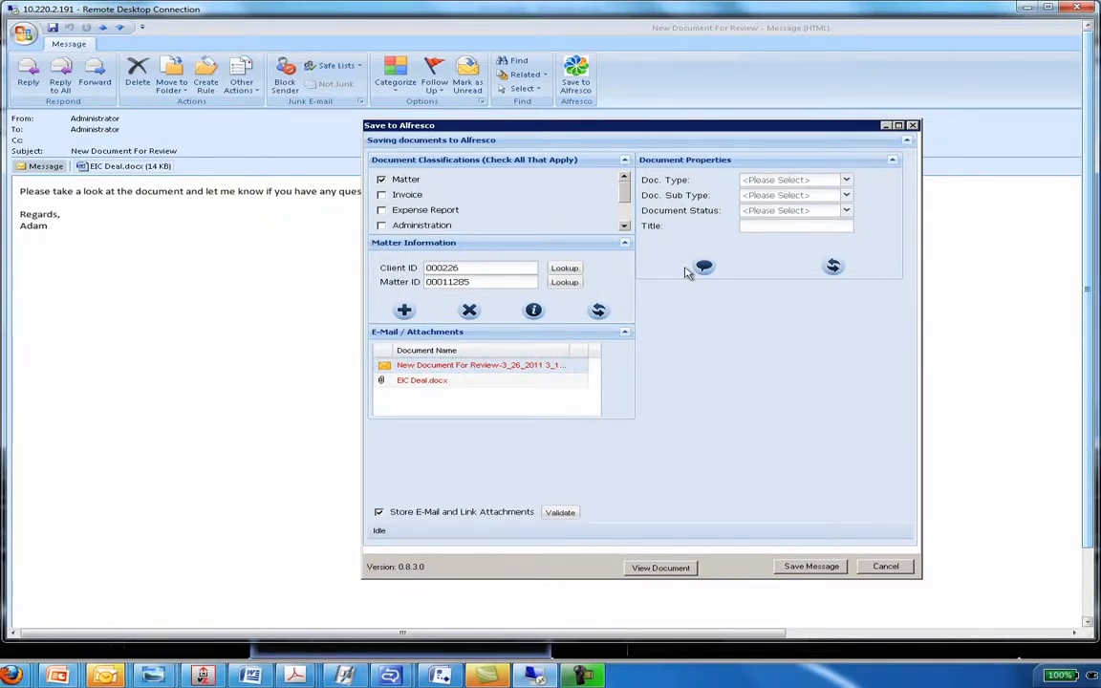
Step: Choose document type Correspondence and a document status before the form is reset
left_click(845, 180)
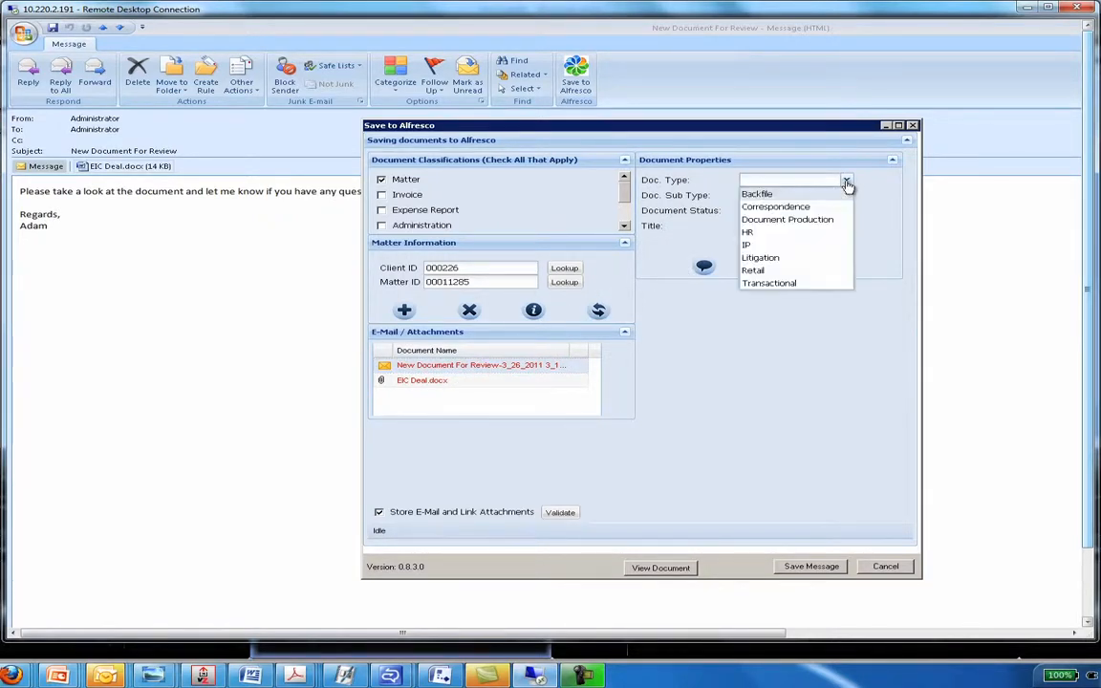
left_click(776, 206)
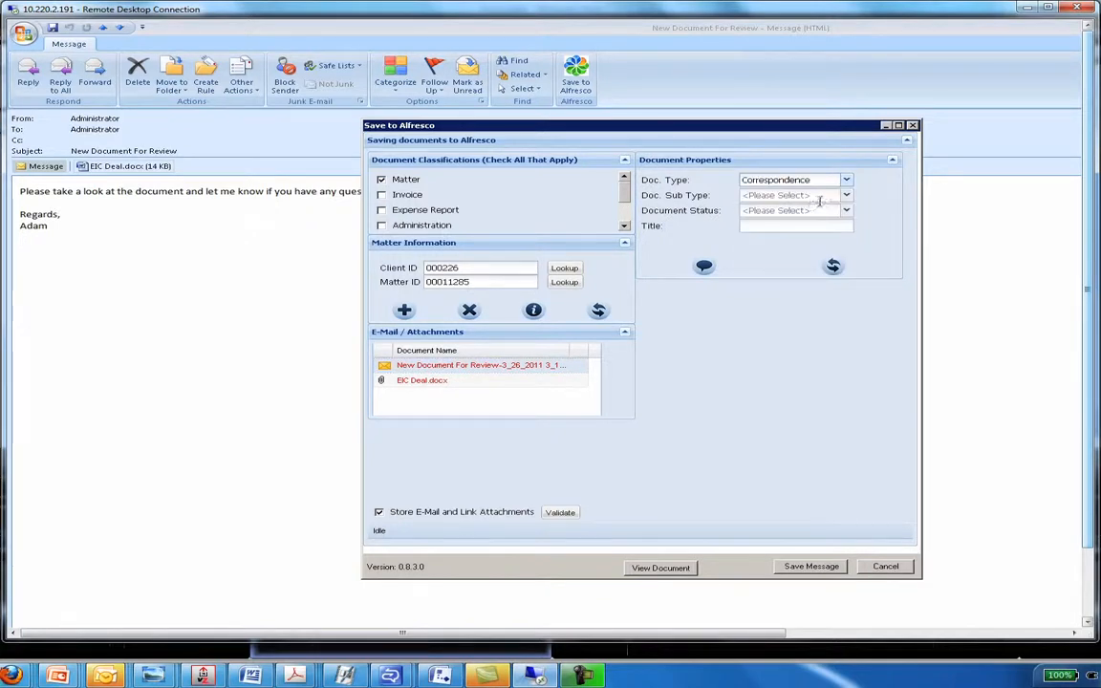
mouse_move(844, 195)
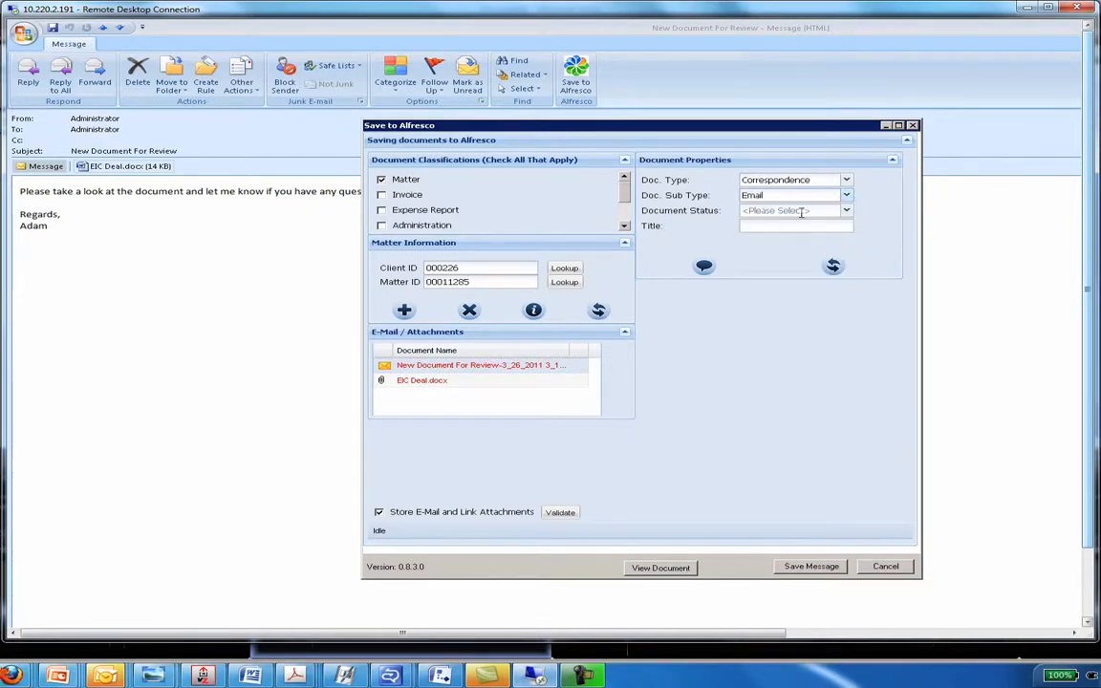
left_click(845, 210)
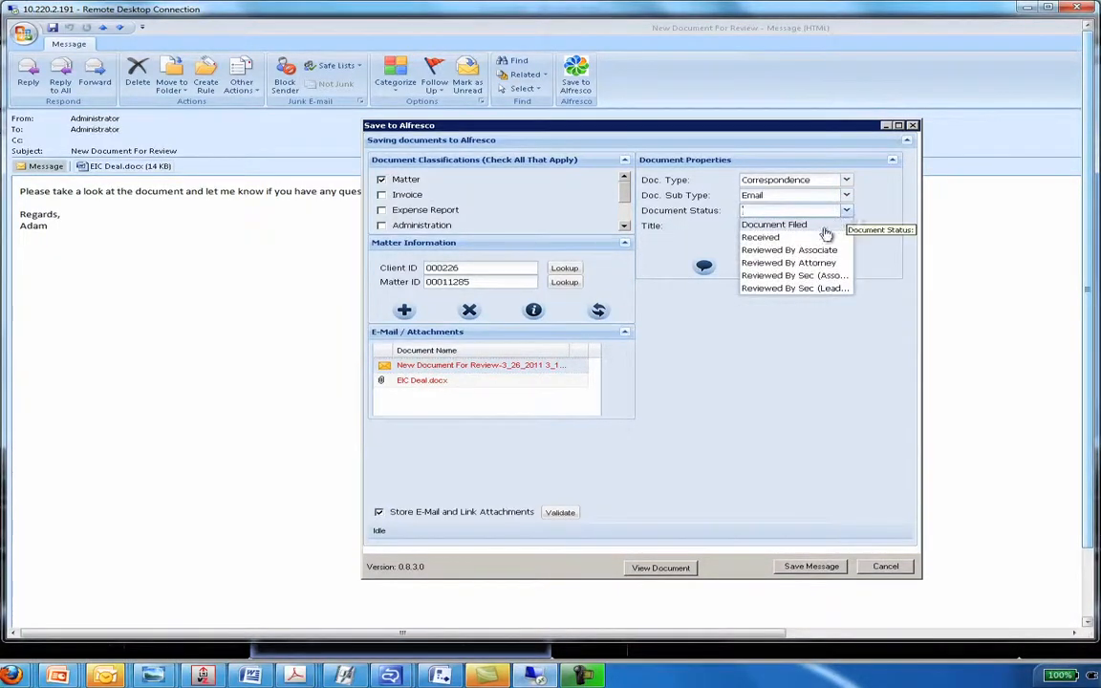
left_click(761, 237)
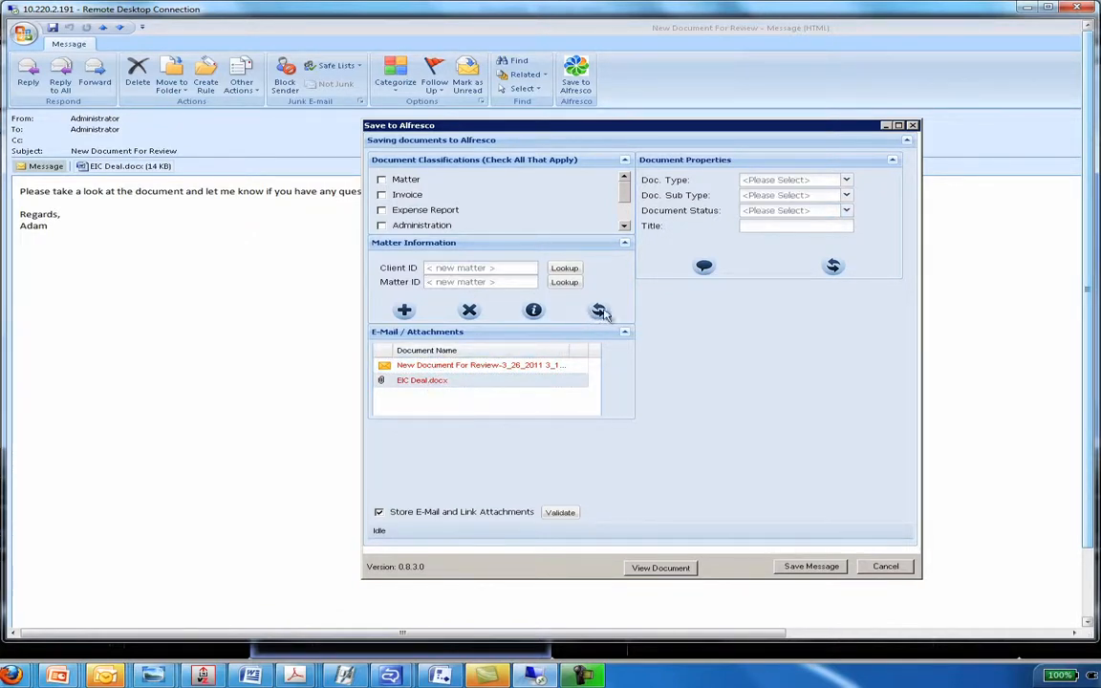
Step: Refresh the form, then set document type HR and document status Received
left_click(600, 310)
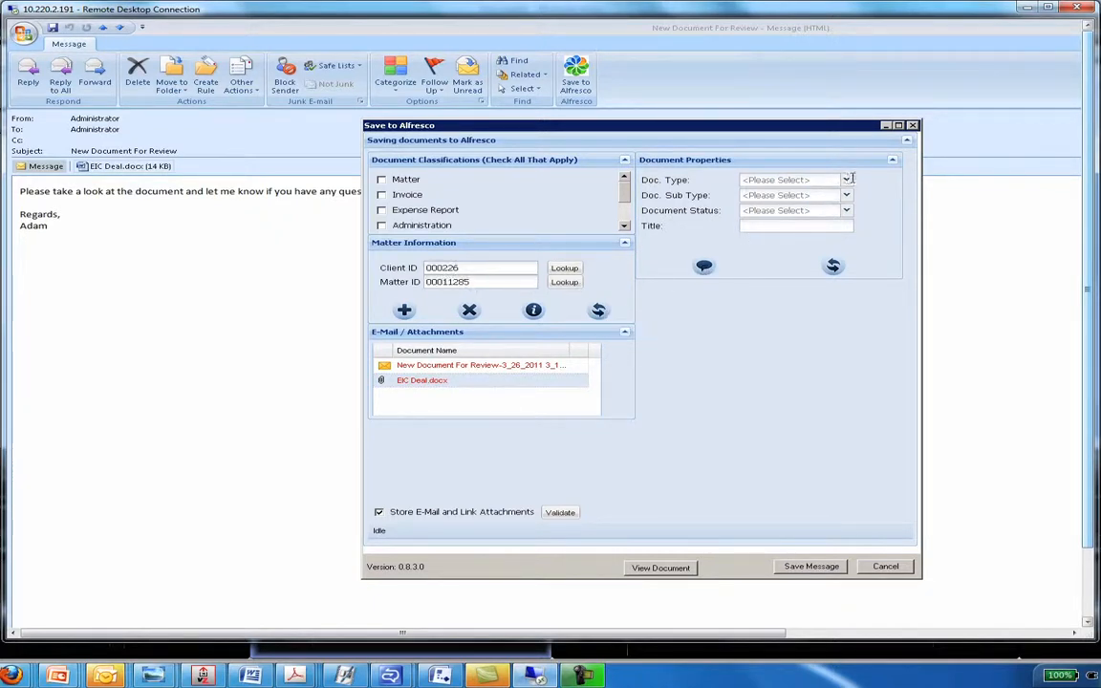
left_click(845, 180)
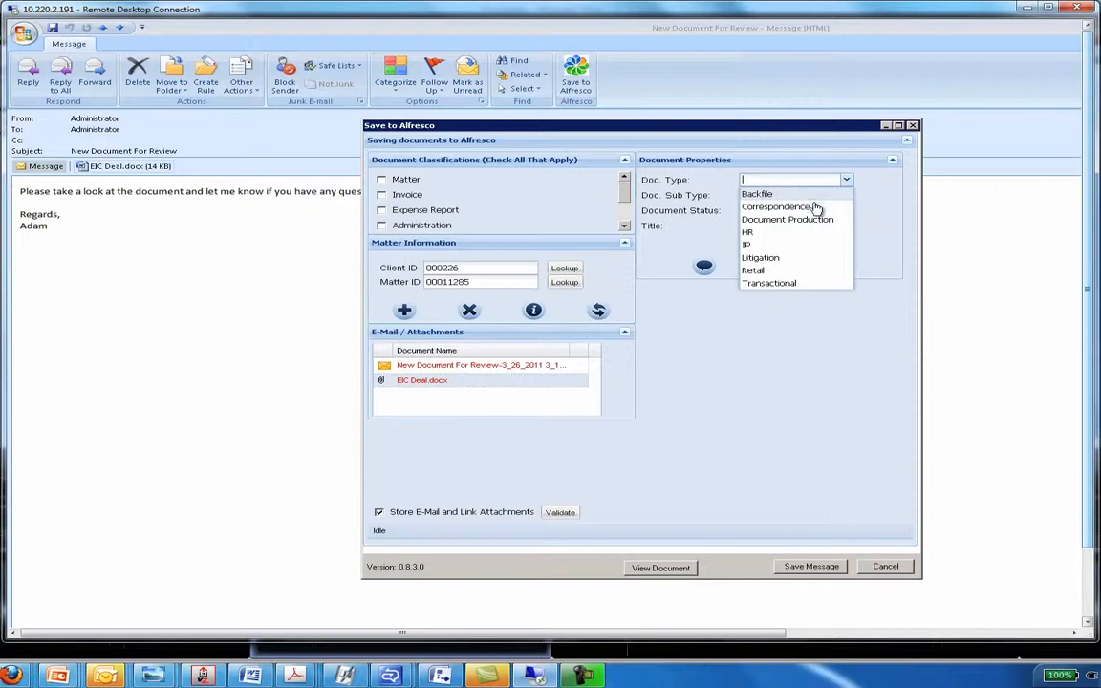
left_click(747, 231)
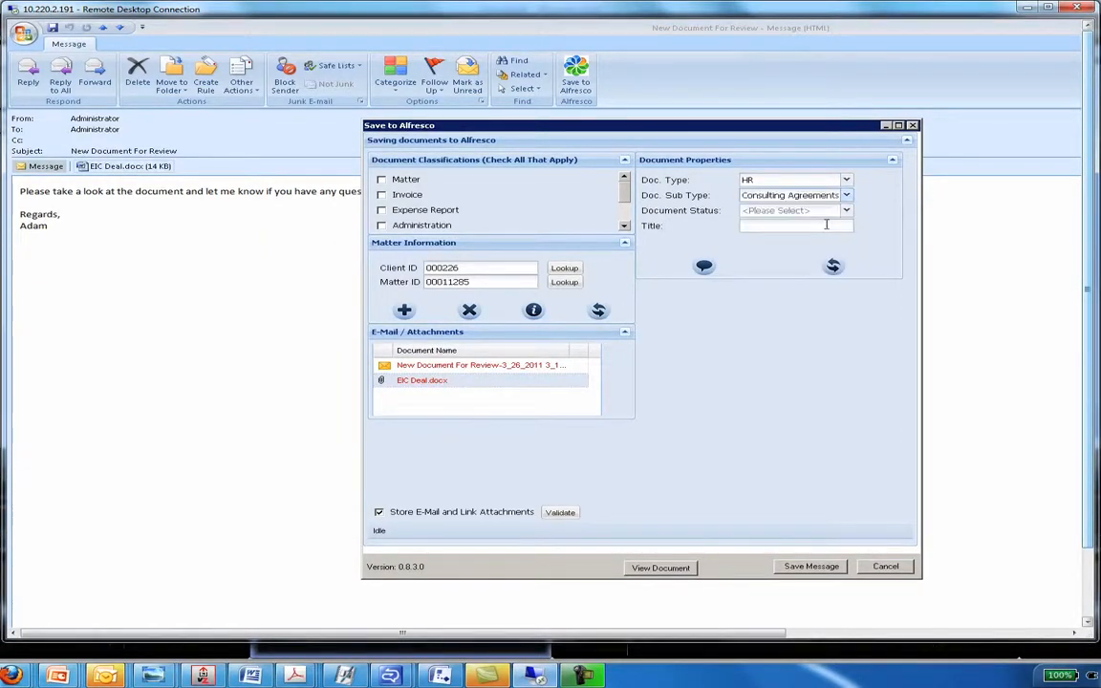
left_click(845, 210)
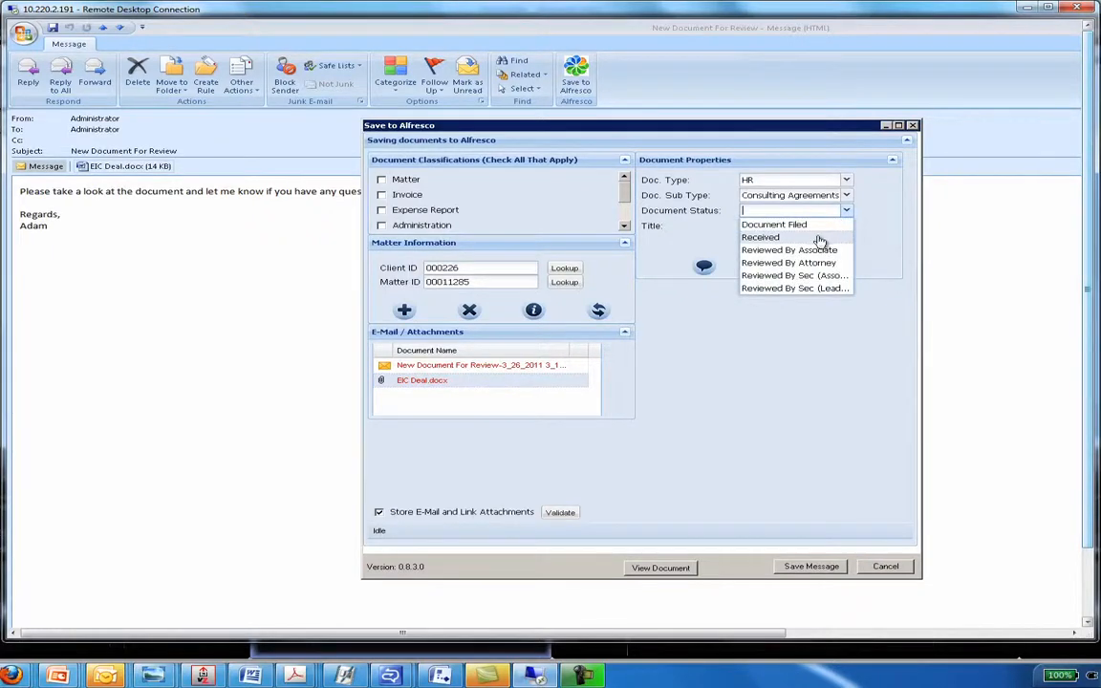
left_click(761, 237)
type("Nice Title")
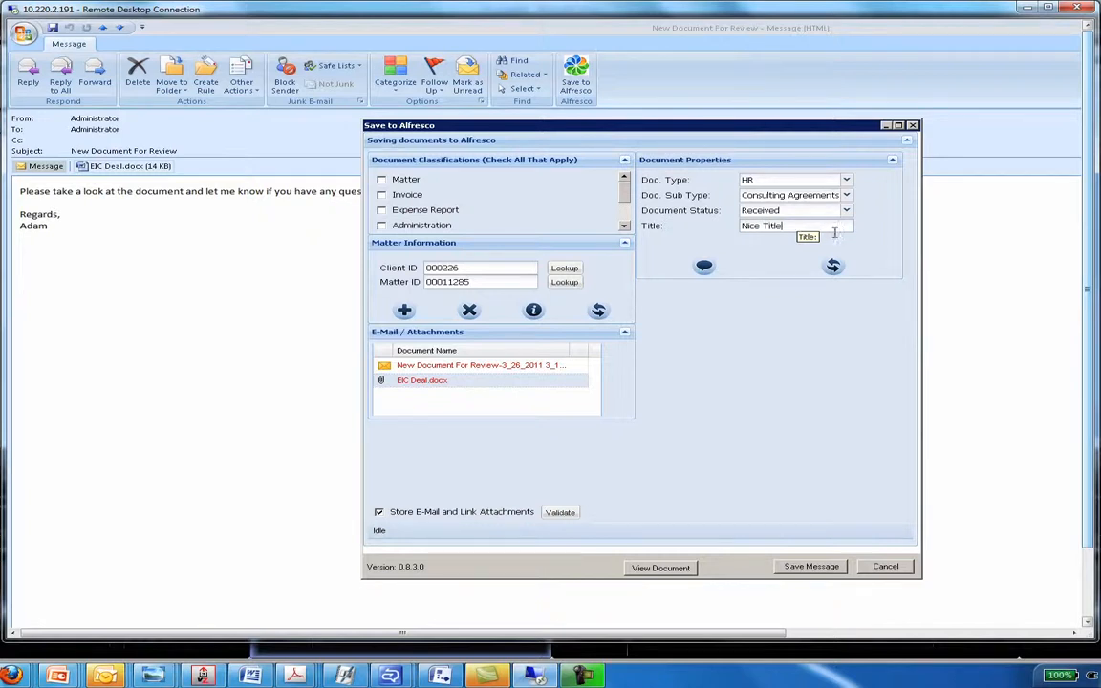
mouse_move(704, 268)
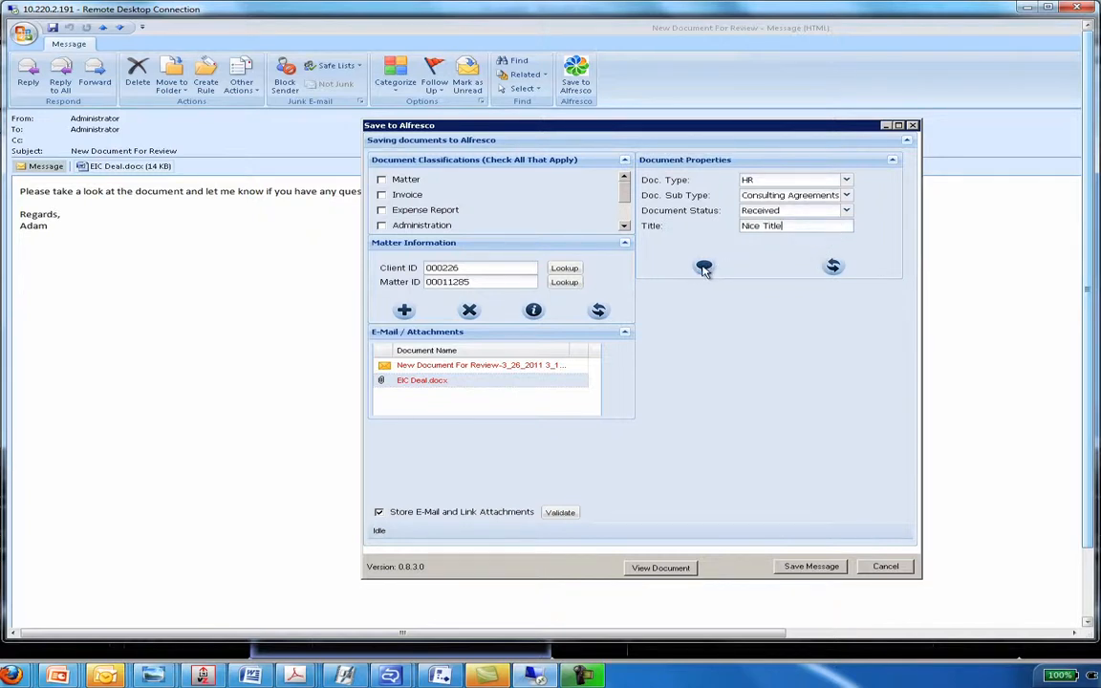
Step: Add the comment 'New Information' to the document and confirm it
left_click(703, 267)
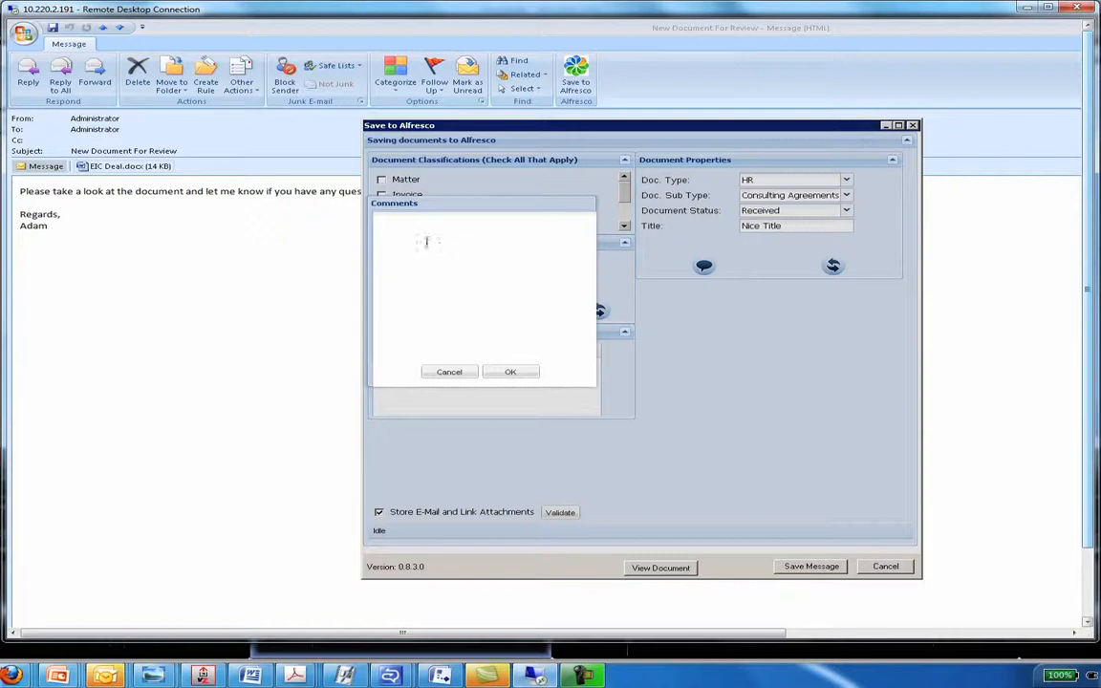
type("New")
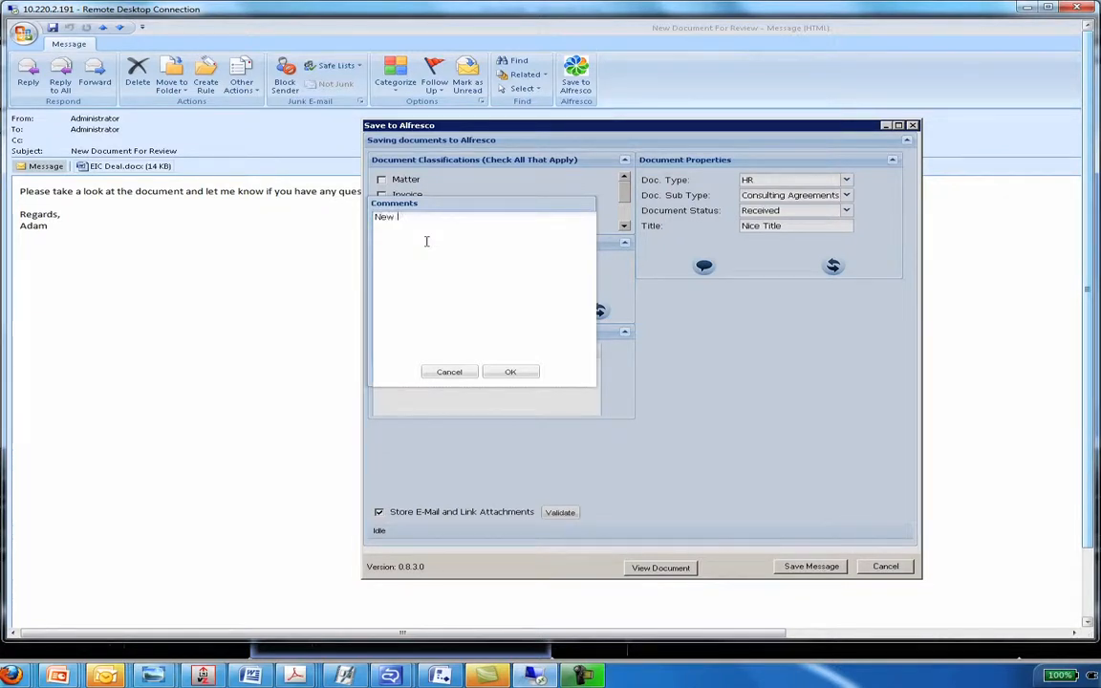
type("Information..")
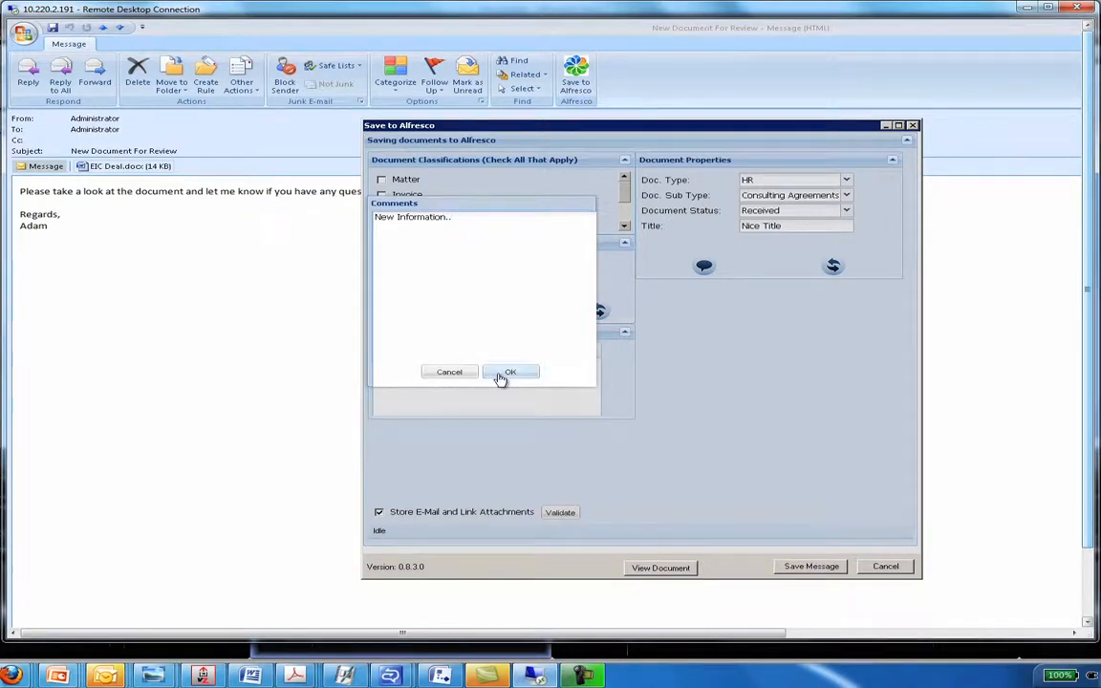
left_click(508, 371)
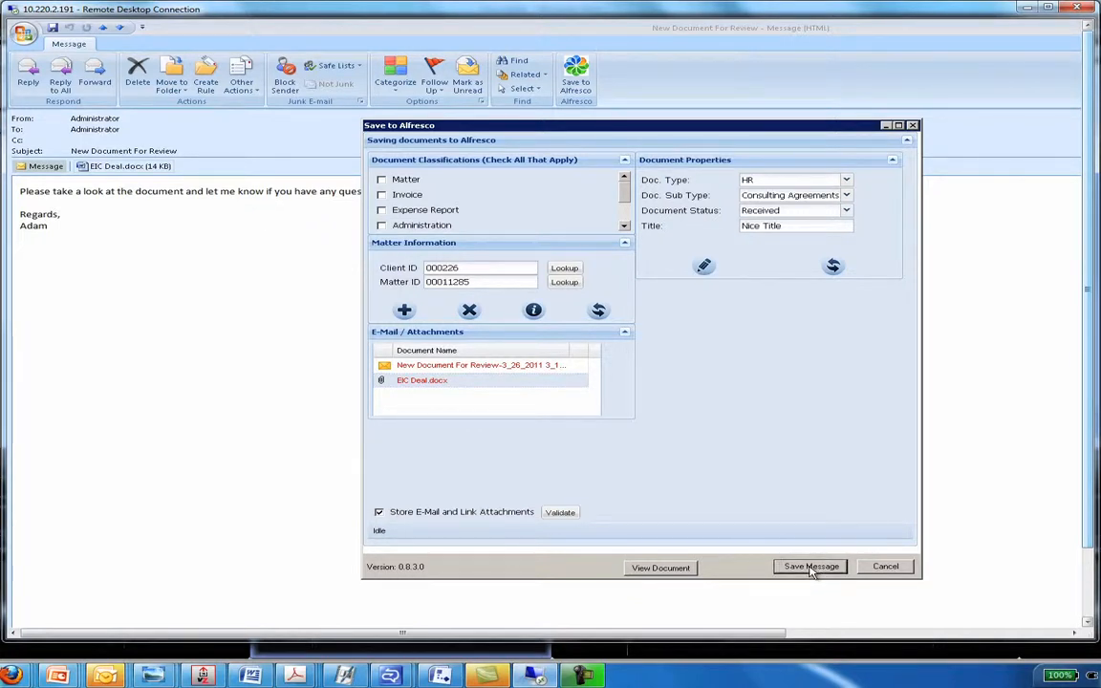
Step: Save the message to Alfresco and dismiss the 'Message saved successfully' box
left_click(811, 565)
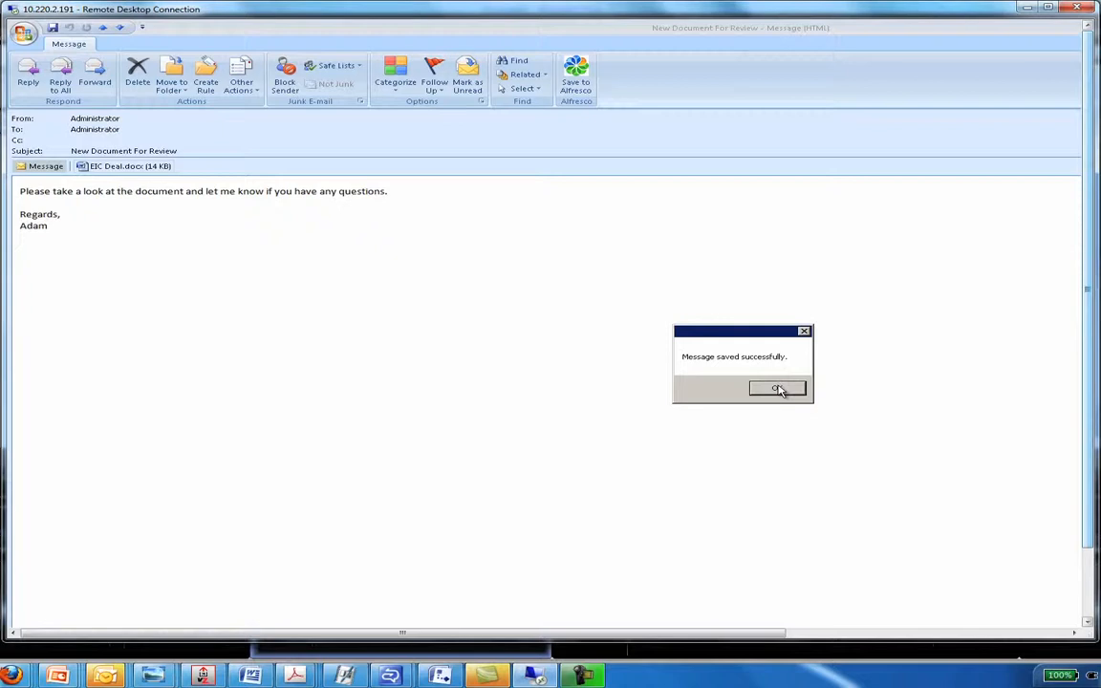
left_click(776, 388)
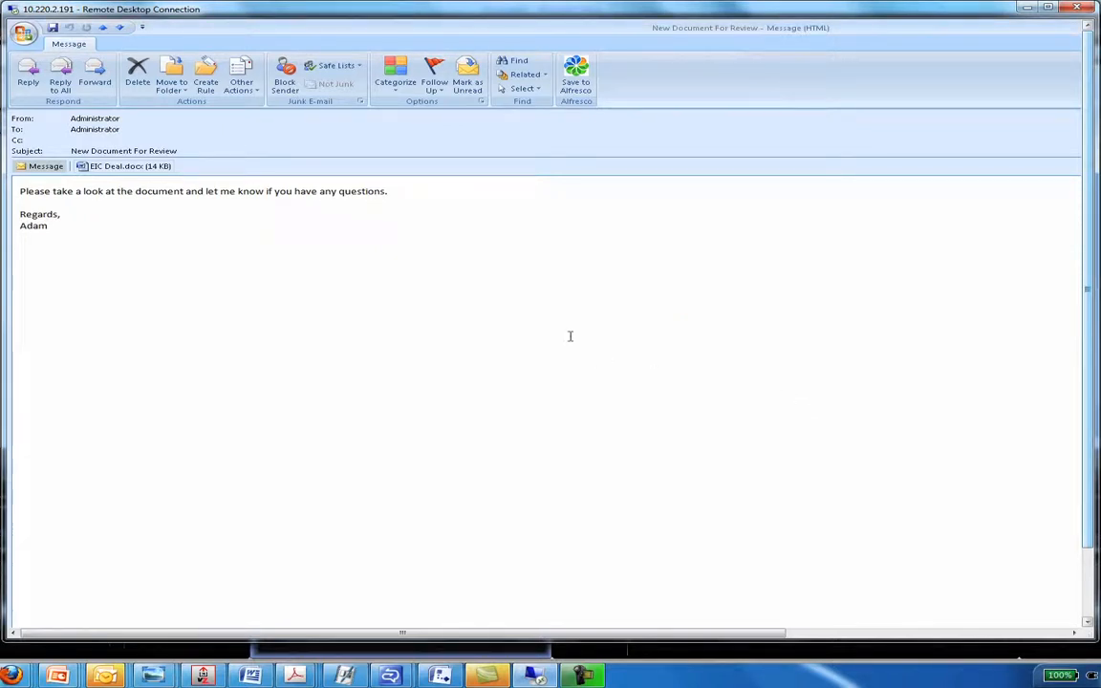
mouse_move(578, 77)
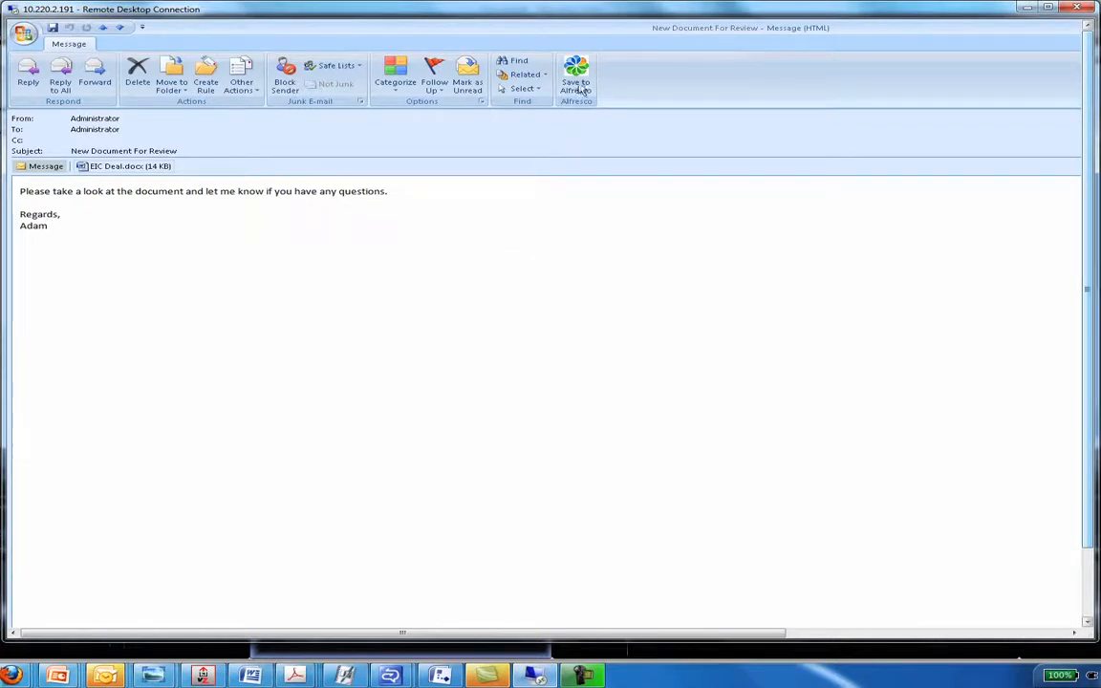
Step: Reopen Save to Alfresco to see the email and attachment listed as saved (version 1.2)
left_click(575, 76)
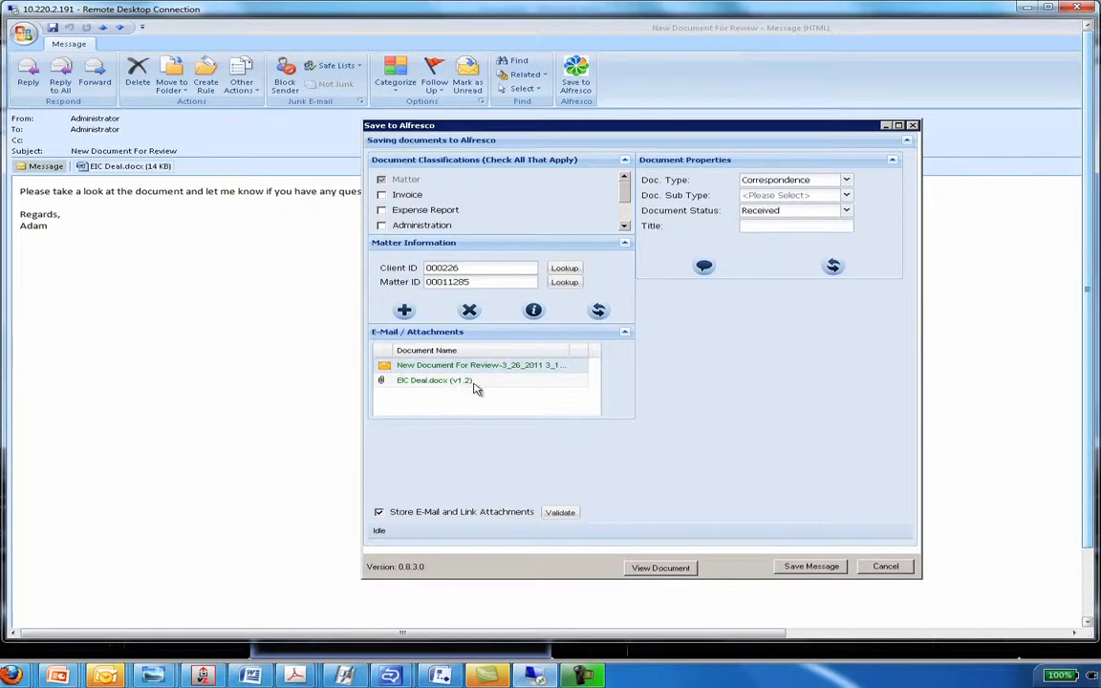
mouse_move(479, 390)
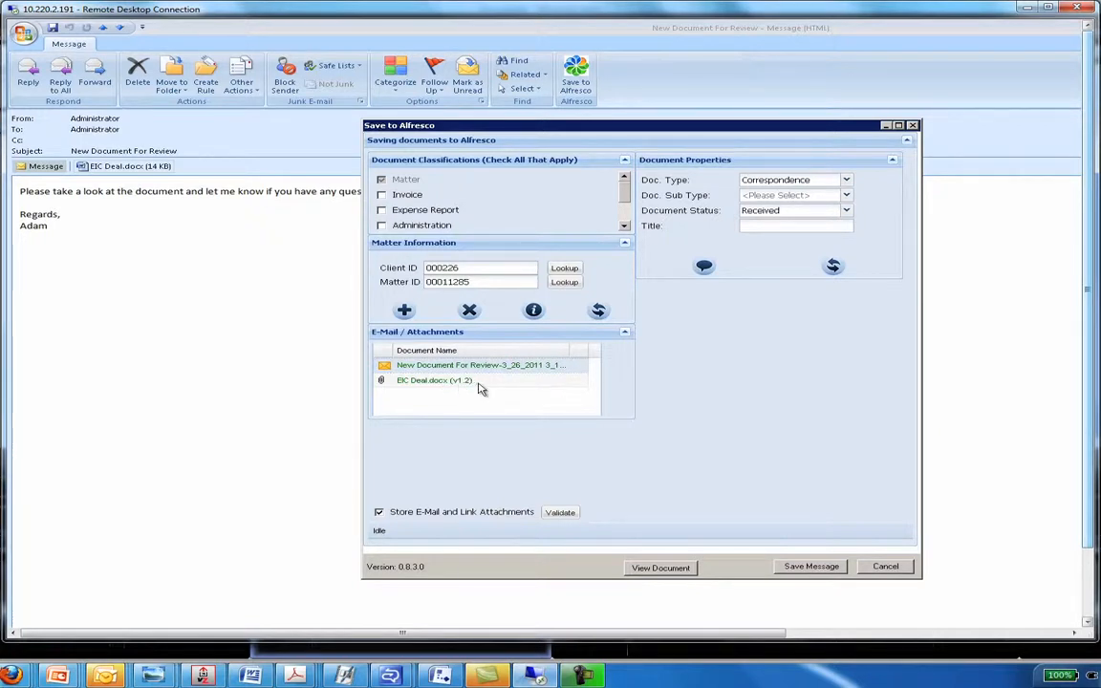